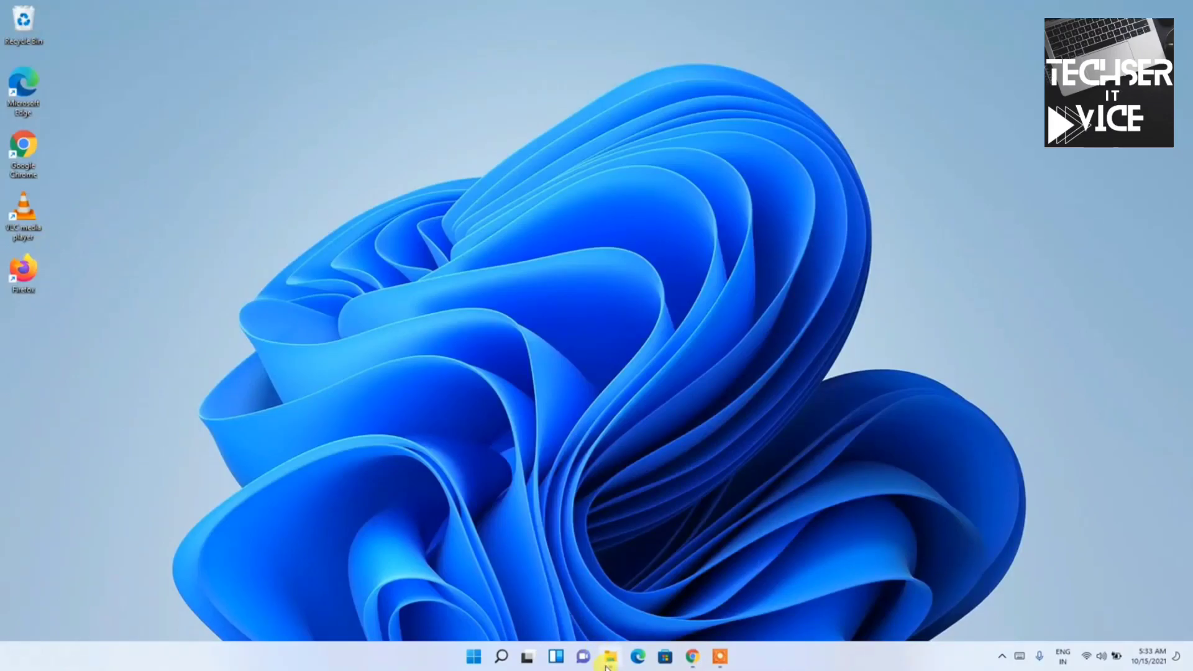
- Open File Explorer to Downloads › Software and select the KMPlayer_4.2.2.57 installer
{"action": "left_click", "coordinate": [610, 657]}
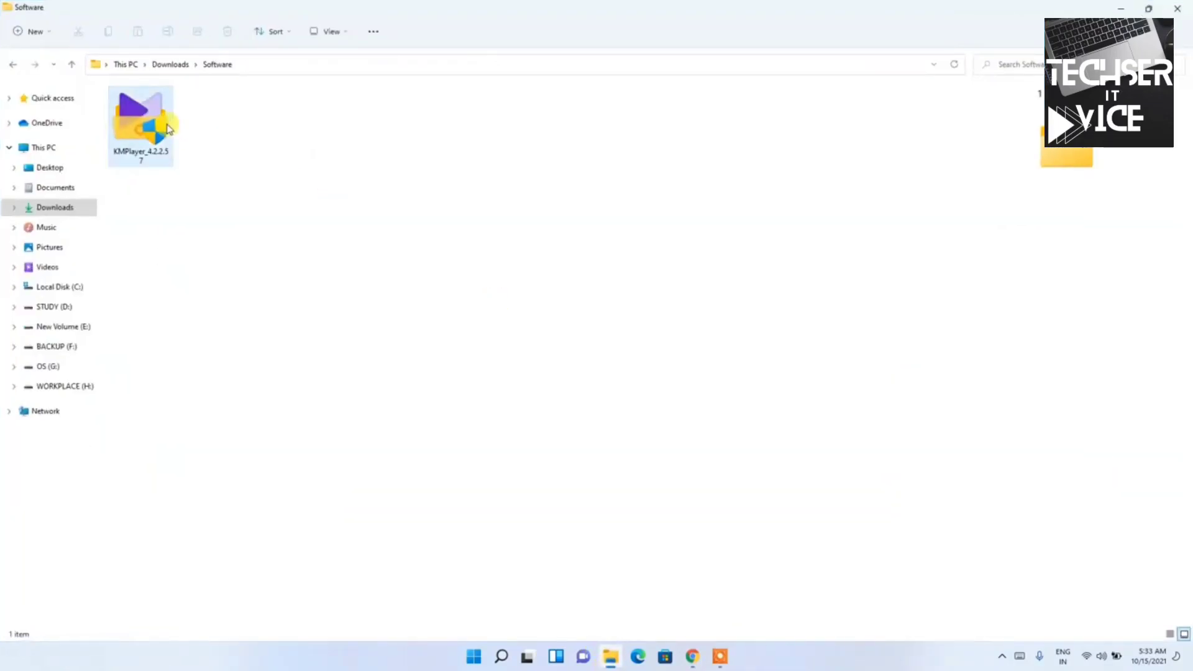
{"action": "left_click", "coordinate": [141, 122]}
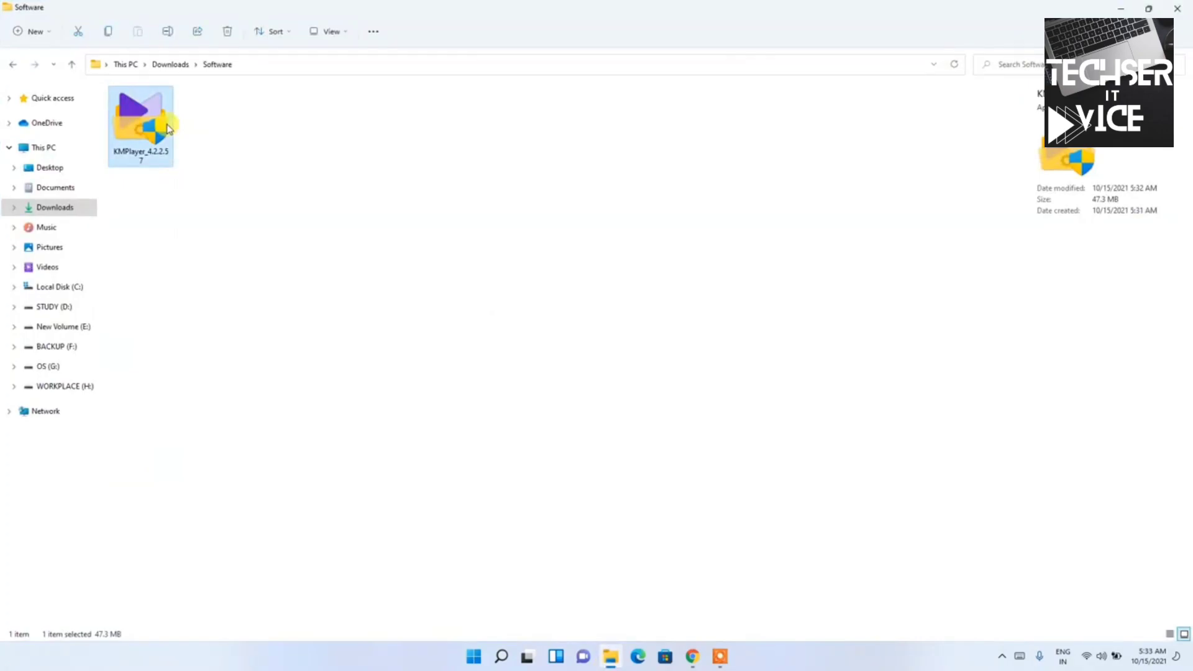
{"action": "mouse_move", "coordinate": [156, 129]}
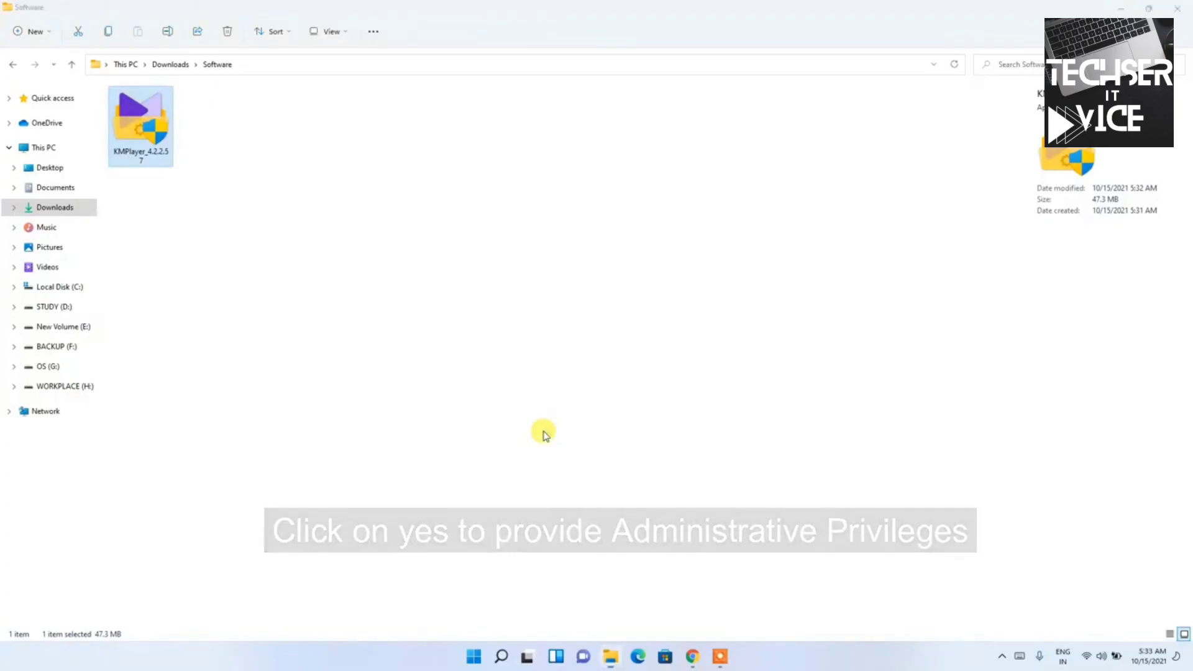
{"action": "mouse_move", "coordinate": [562, 356]}
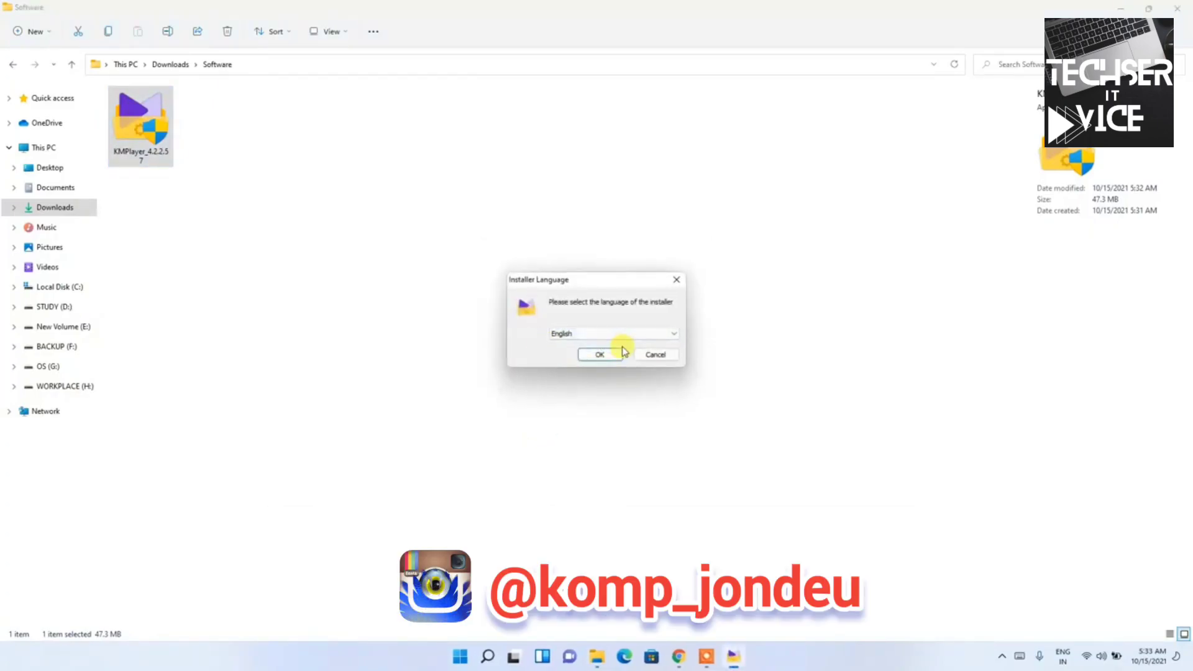
{"action": "mouse_move", "coordinate": [649, 373]}
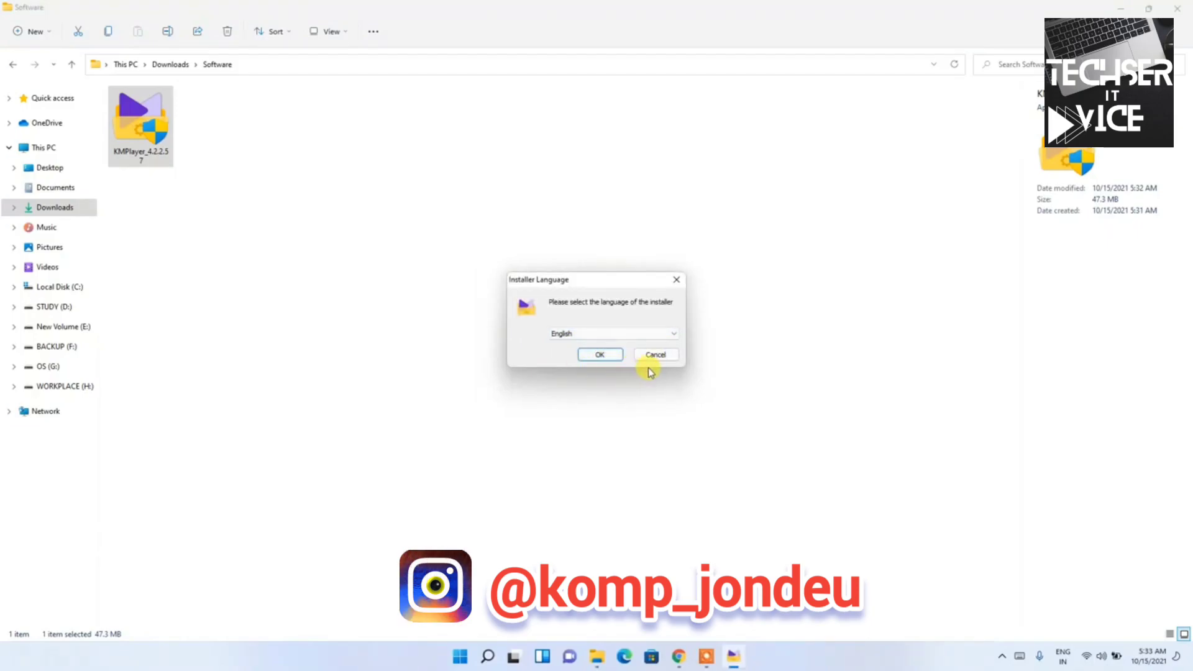
- Approve the administrator prompt so the installer asks for a language, with English selected
{"action": "left_click", "coordinate": [655, 355]}
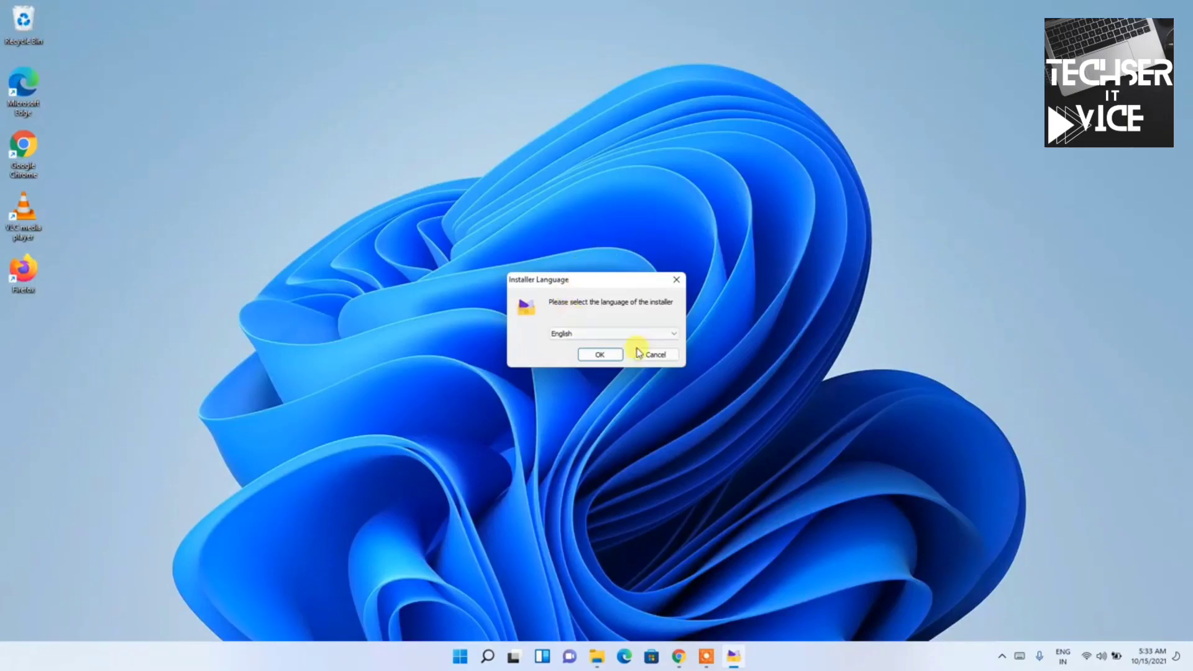
{"action": "left_click", "coordinate": [673, 333]}
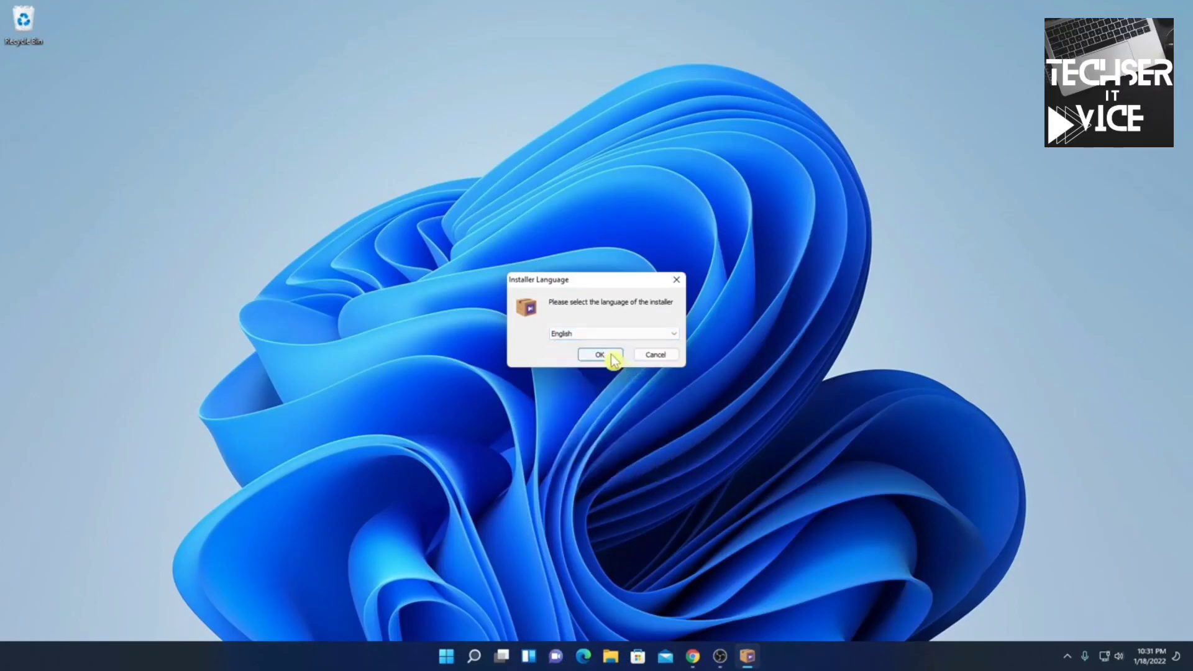
- Confirm English, pass the KMPlayer 64X welcome page, and scroll the license agreement
{"action": "left_click", "coordinate": [599, 354]}
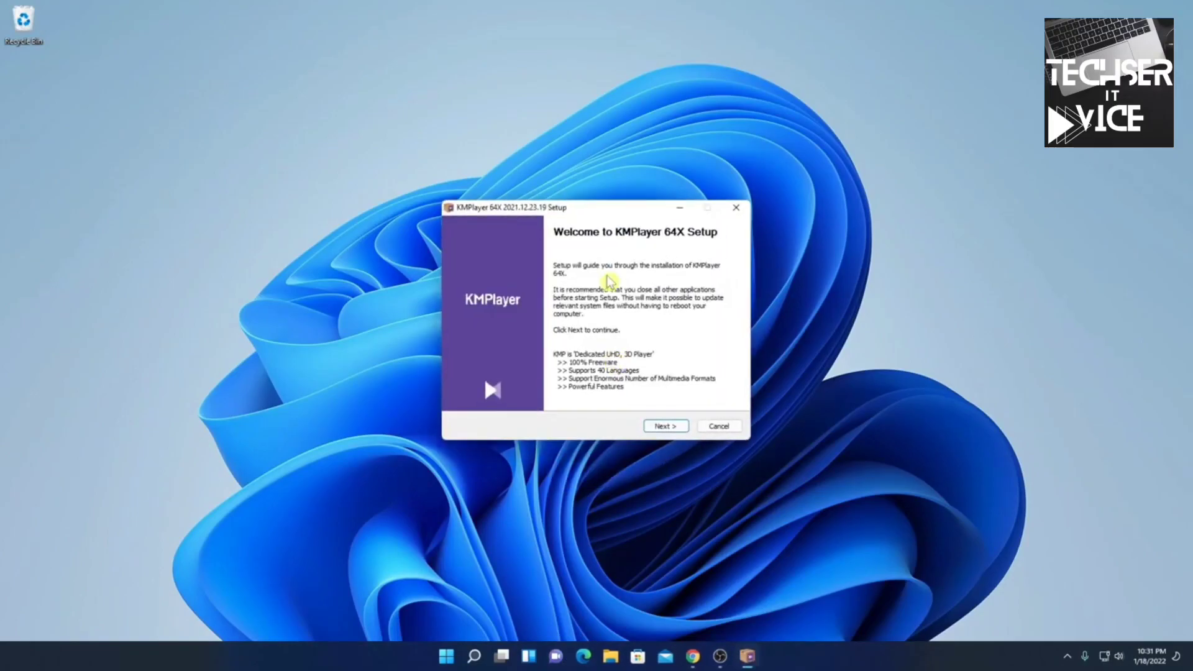
{"action": "mouse_move", "coordinate": [699, 251]}
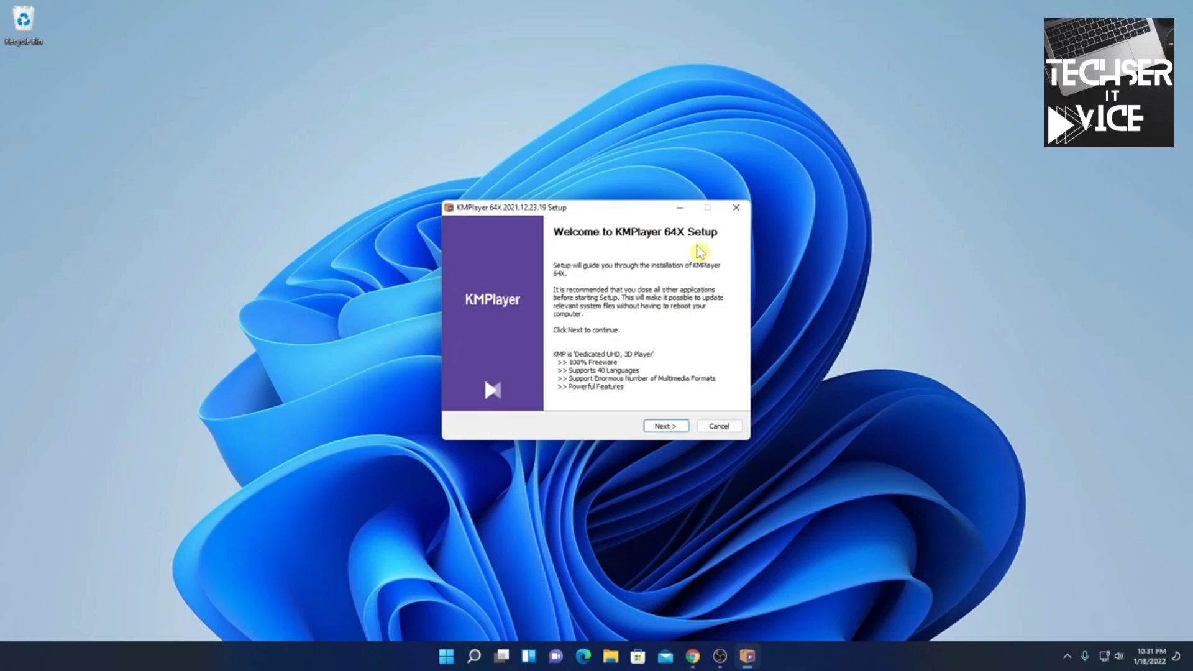
{"action": "left_click", "coordinate": [665, 425]}
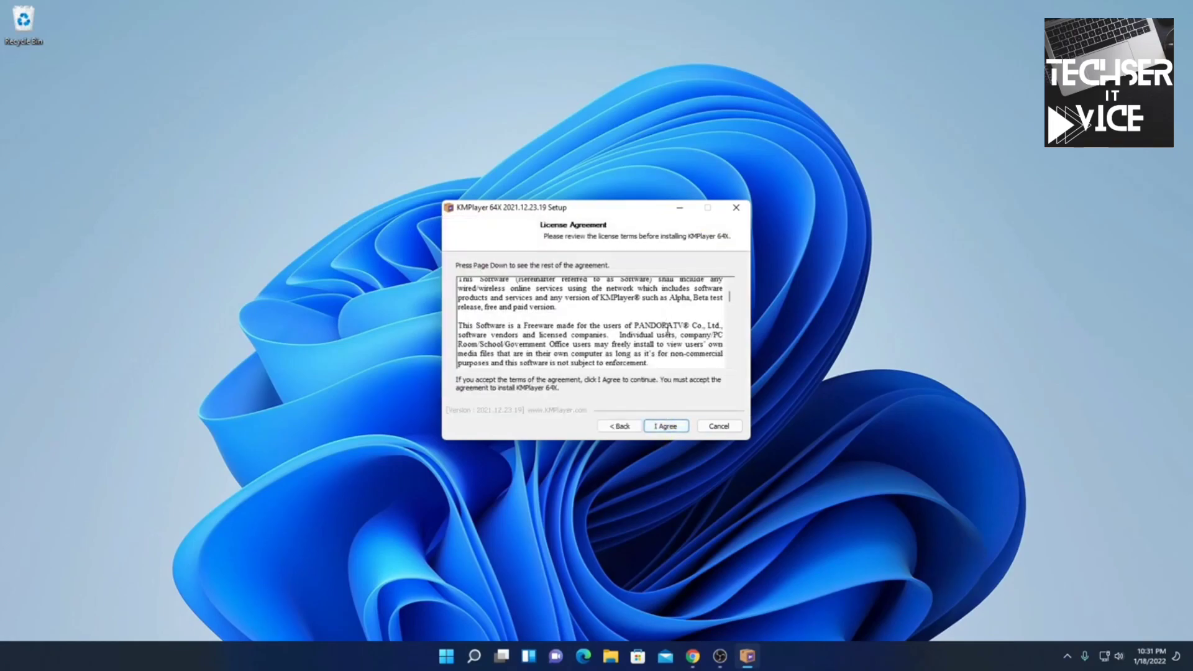
{"action": "scroll", "scroll_direction": "down", "scroll_amount": 3}
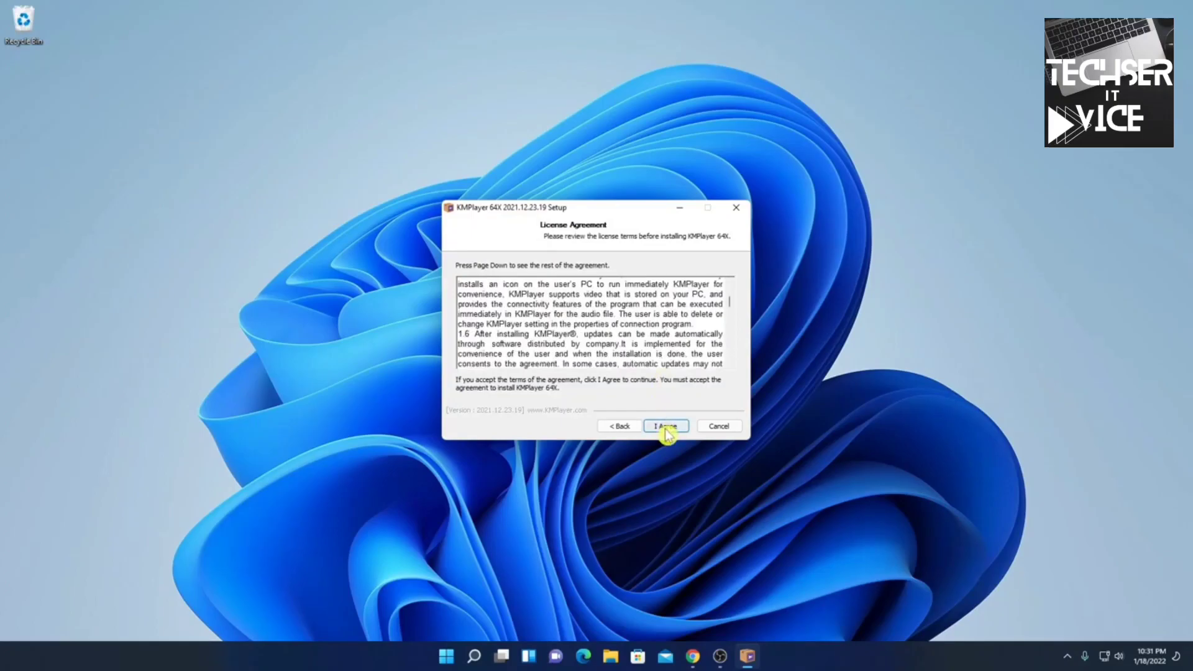
- Accept the license and choose Full Install as the install type
{"action": "left_click", "coordinate": [665, 425]}
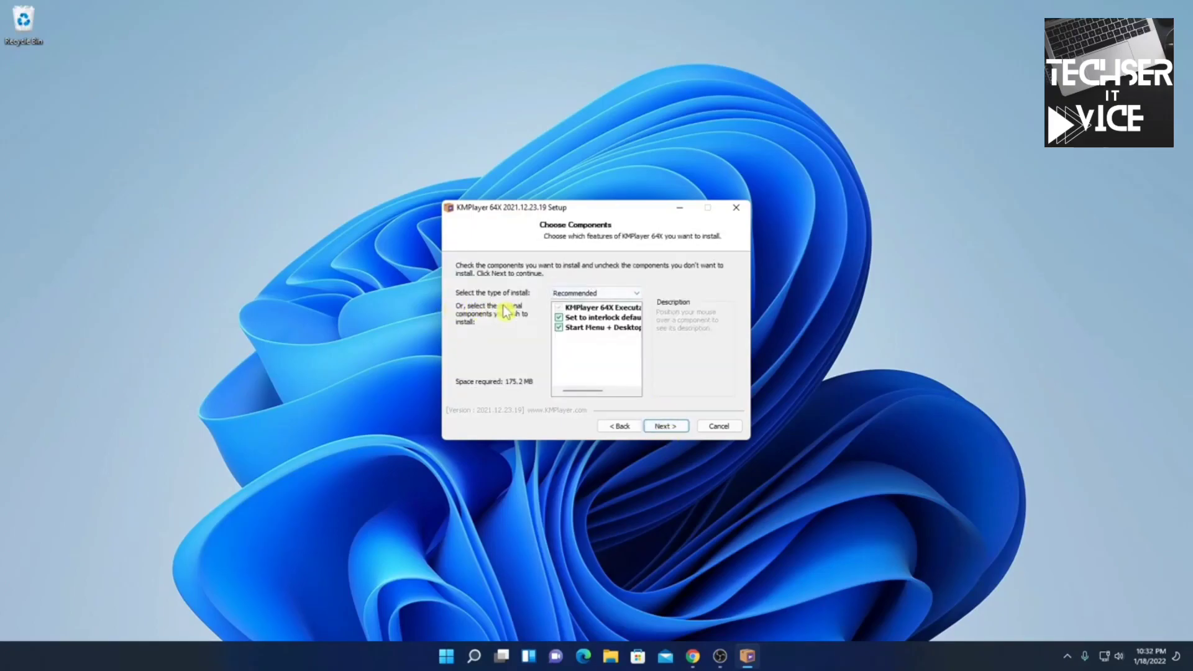
{"action": "mouse_move", "coordinate": [514, 234]}
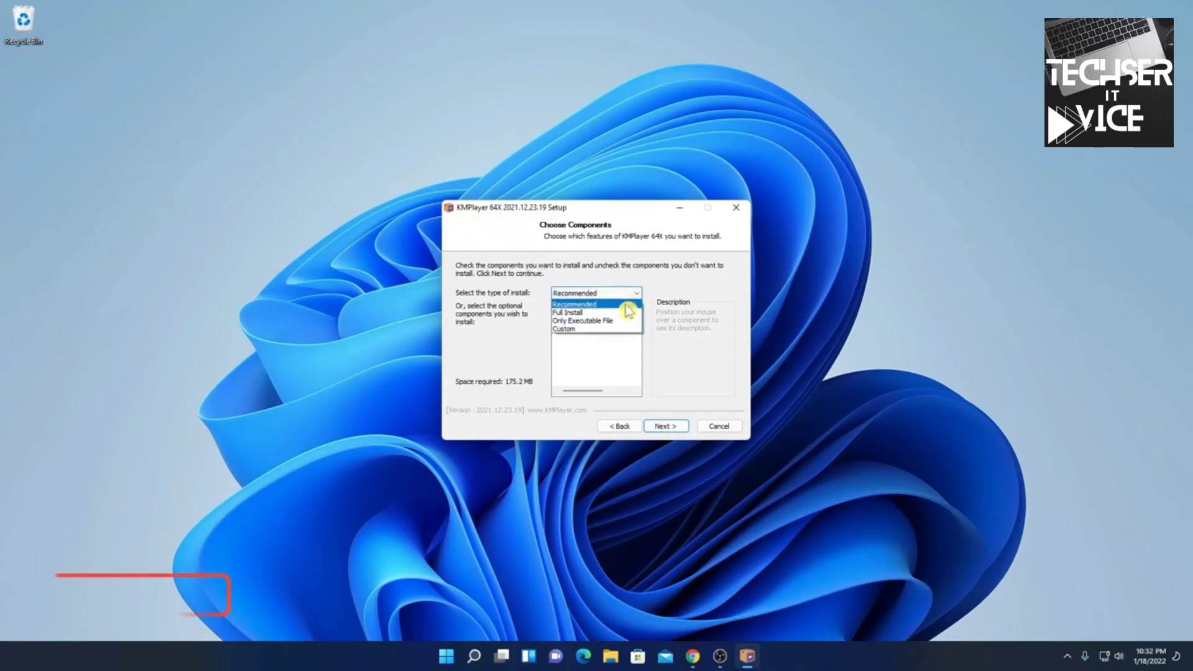
{"action": "left_click", "coordinate": [566, 312]}
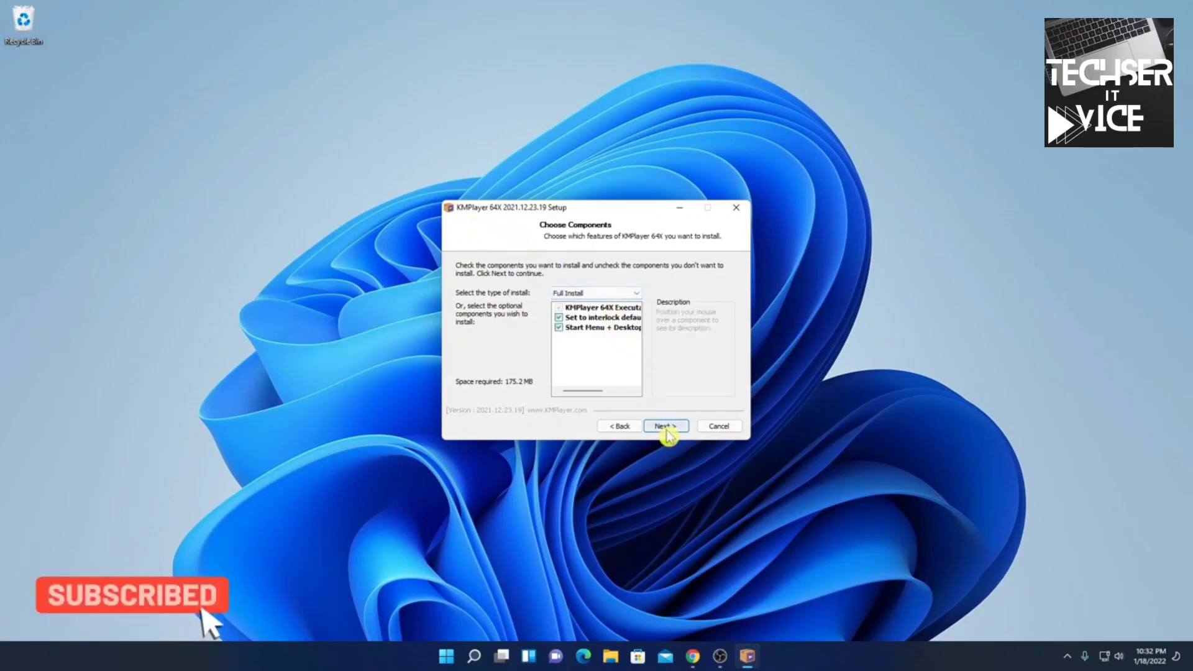
{"action": "left_click", "coordinate": [664, 426]}
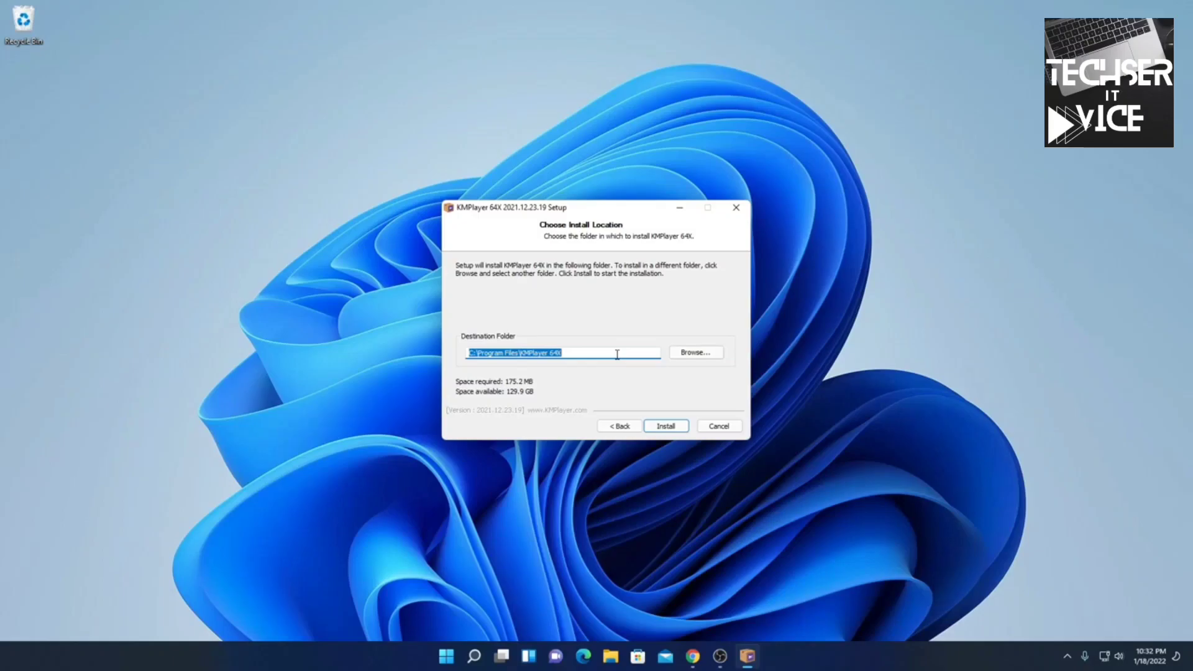
- Keep C:\Program Files\KMPlayer 64X as the destination and start installation
{"action": "left_click", "coordinate": [693, 353]}
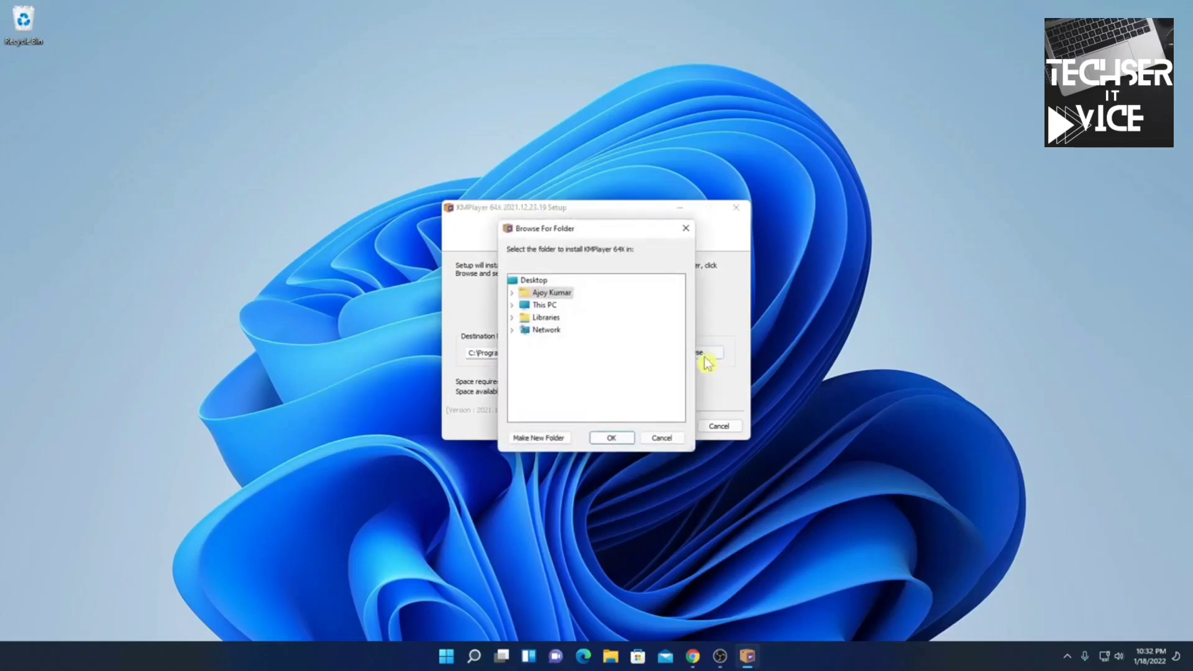
{"action": "mouse_move", "coordinate": [626, 409]}
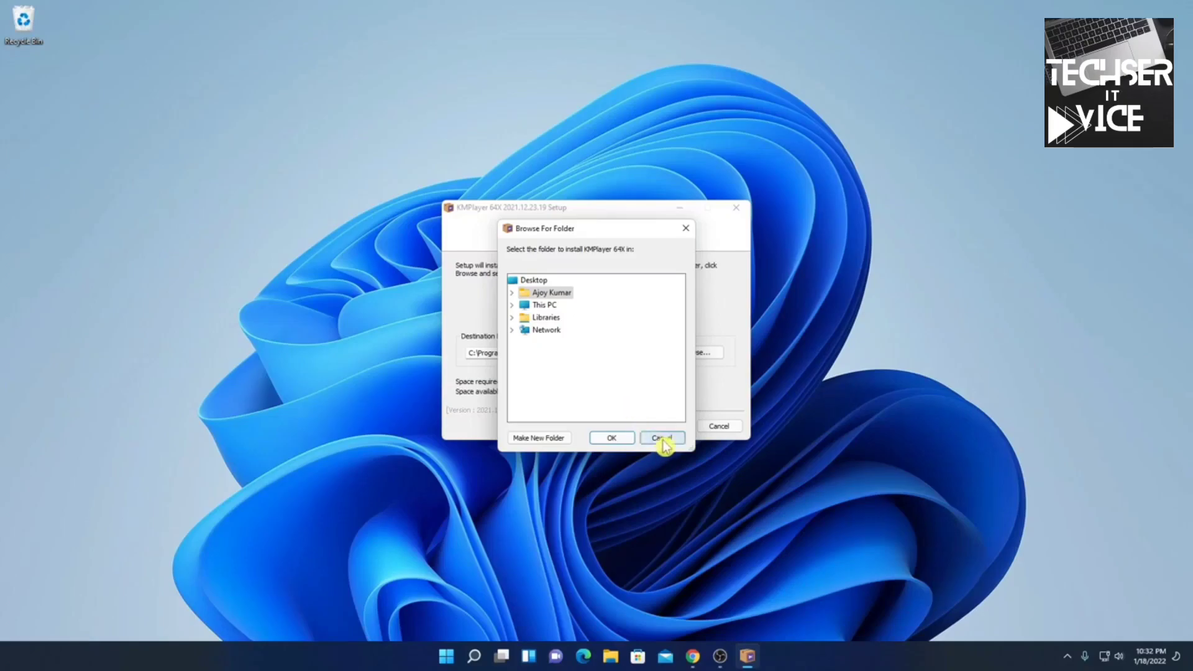
{"action": "left_click", "coordinate": [661, 437]}
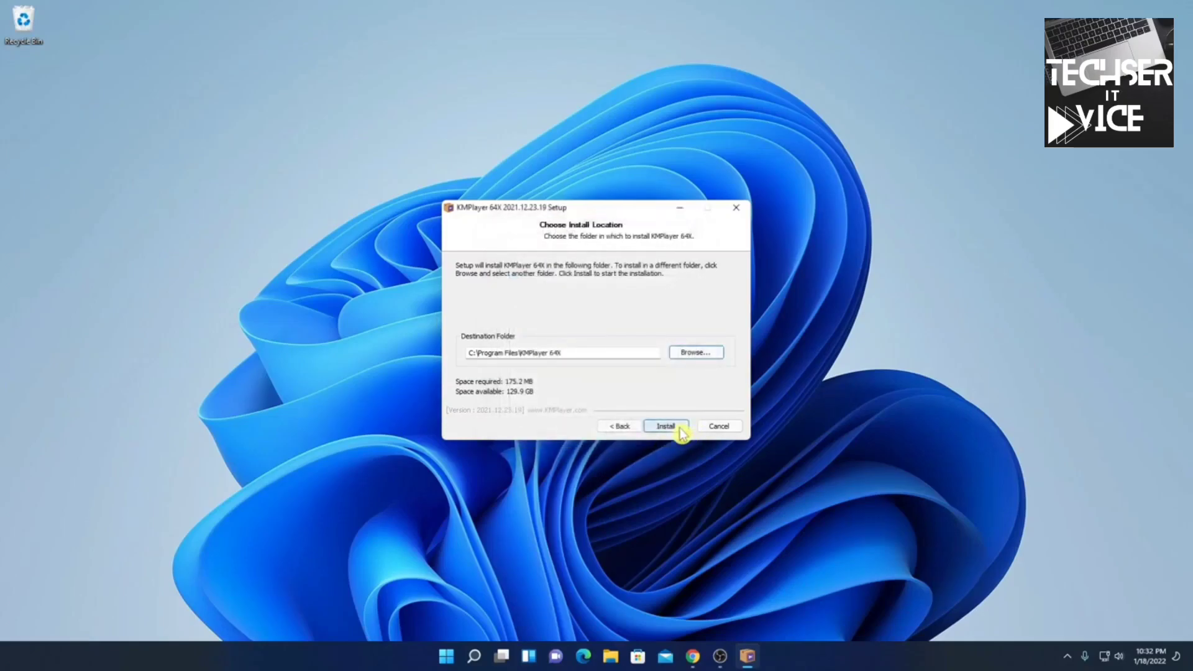
{"action": "left_click", "coordinate": [665, 425]}
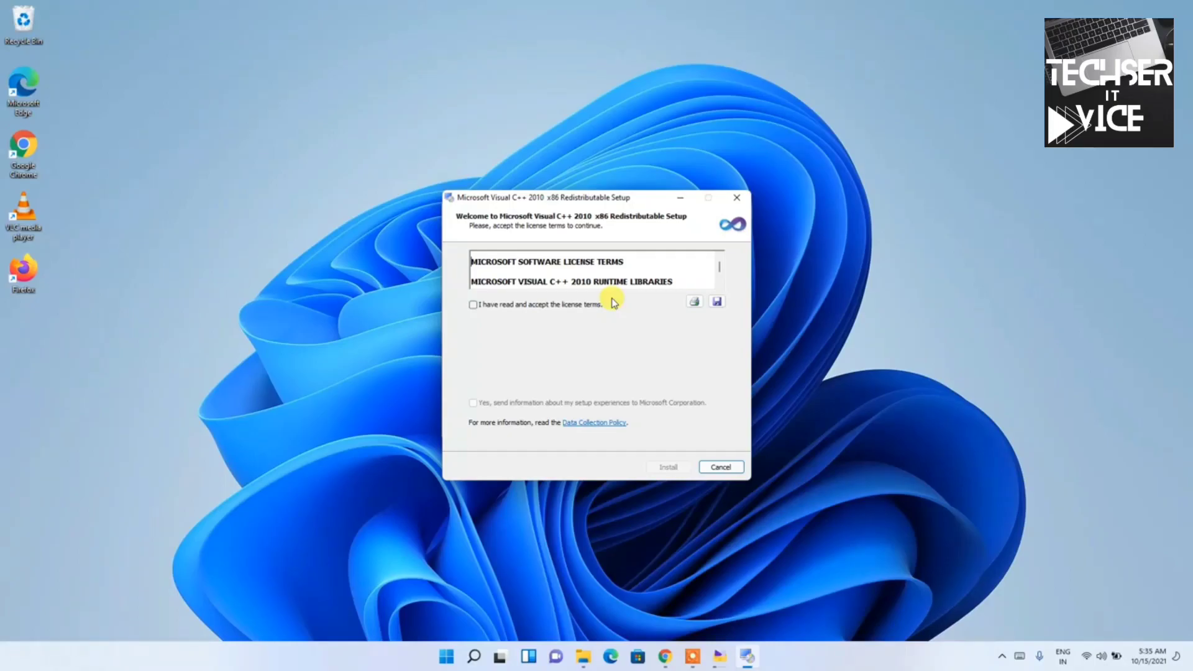
- Accept the Visual C++ 2010 Redistributable license, install it, and finish its setup
{"action": "left_click", "coordinate": [473, 304]}
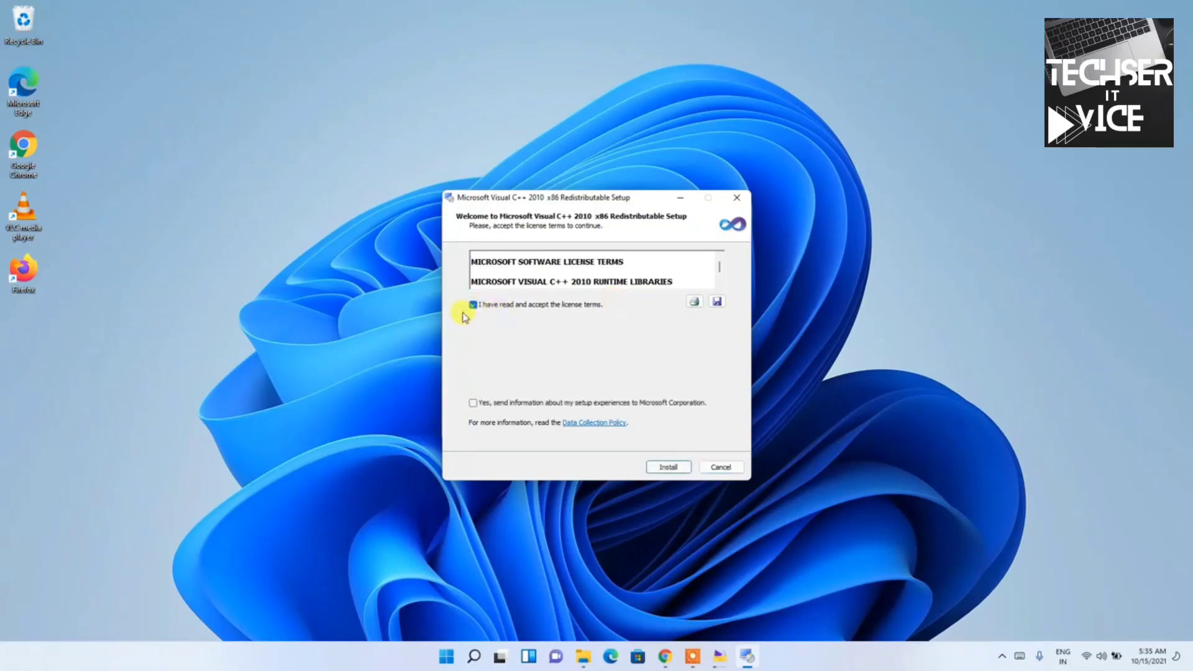
{"action": "left_click", "coordinate": [473, 305]}
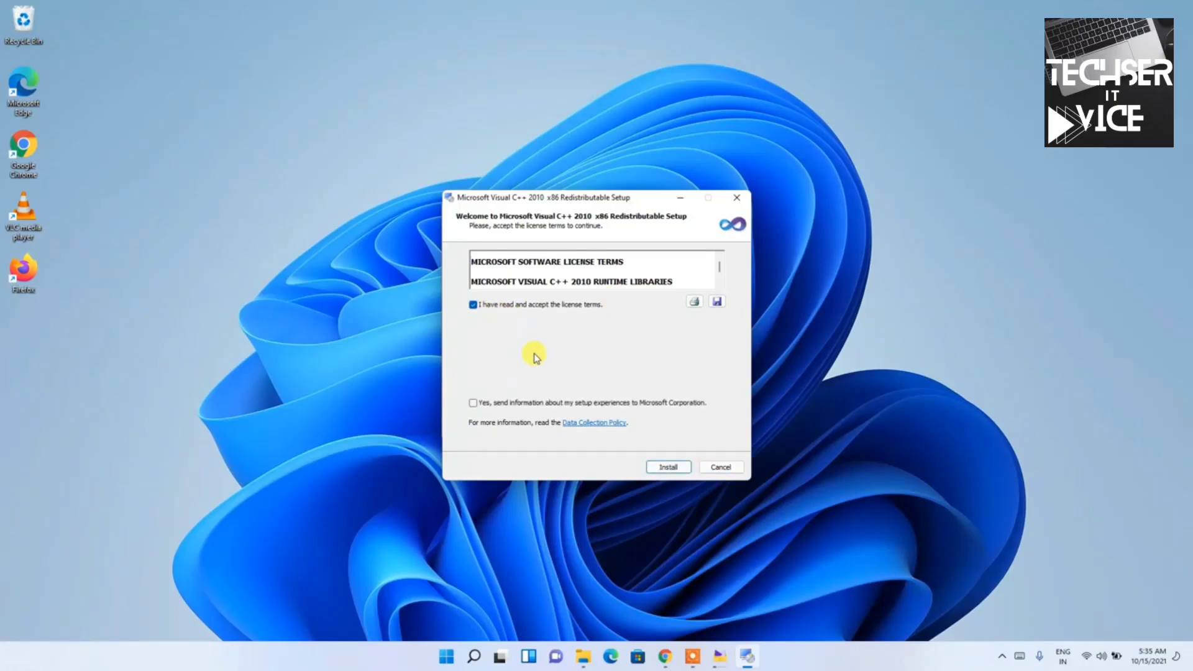
{"action": "mouse_move", "coordinate": [669, 467]}
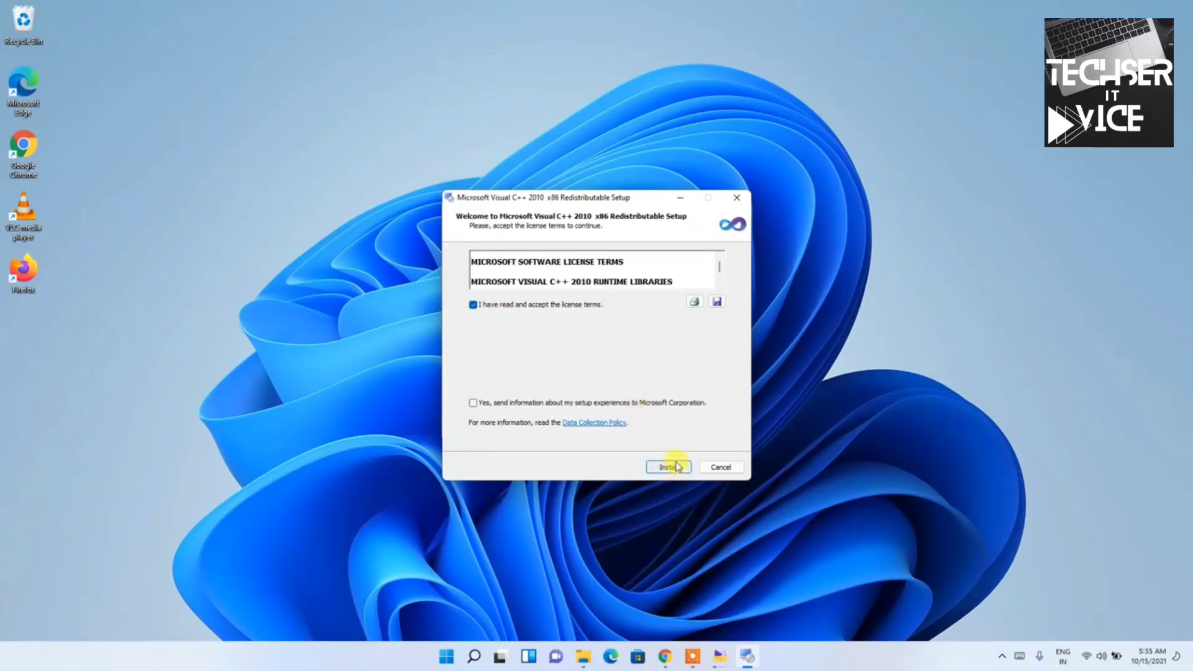
{"action": "left_click", "coordinate": [668, 467]}
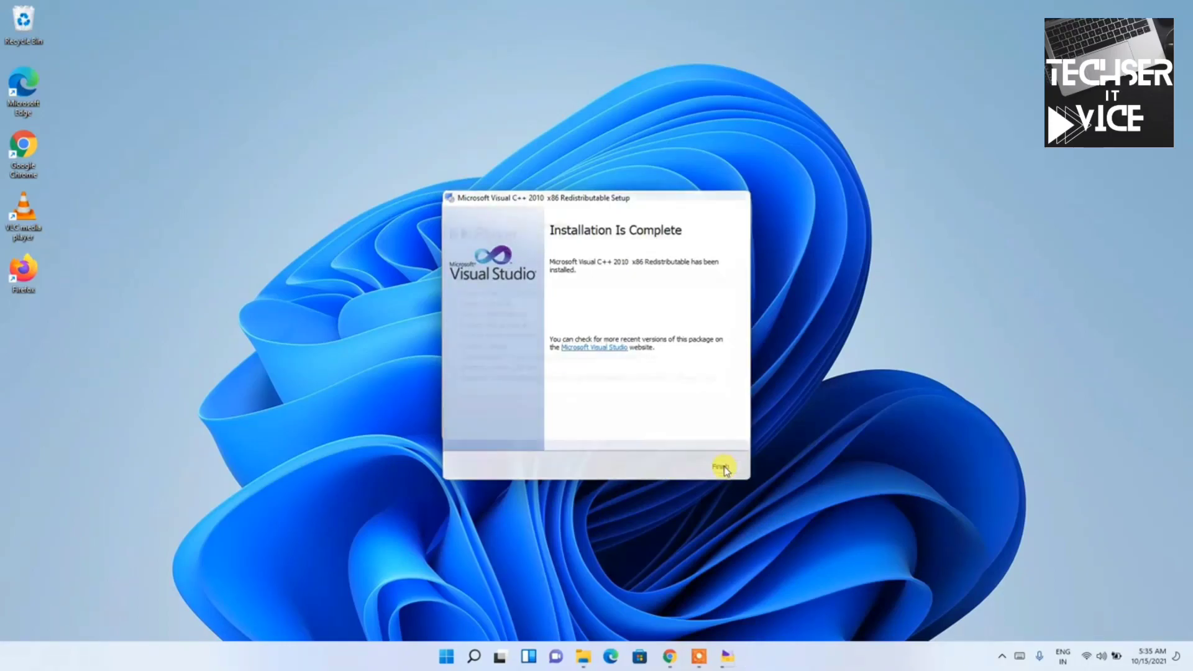
{"action": "left_click", "coordinate": [722, 467]}
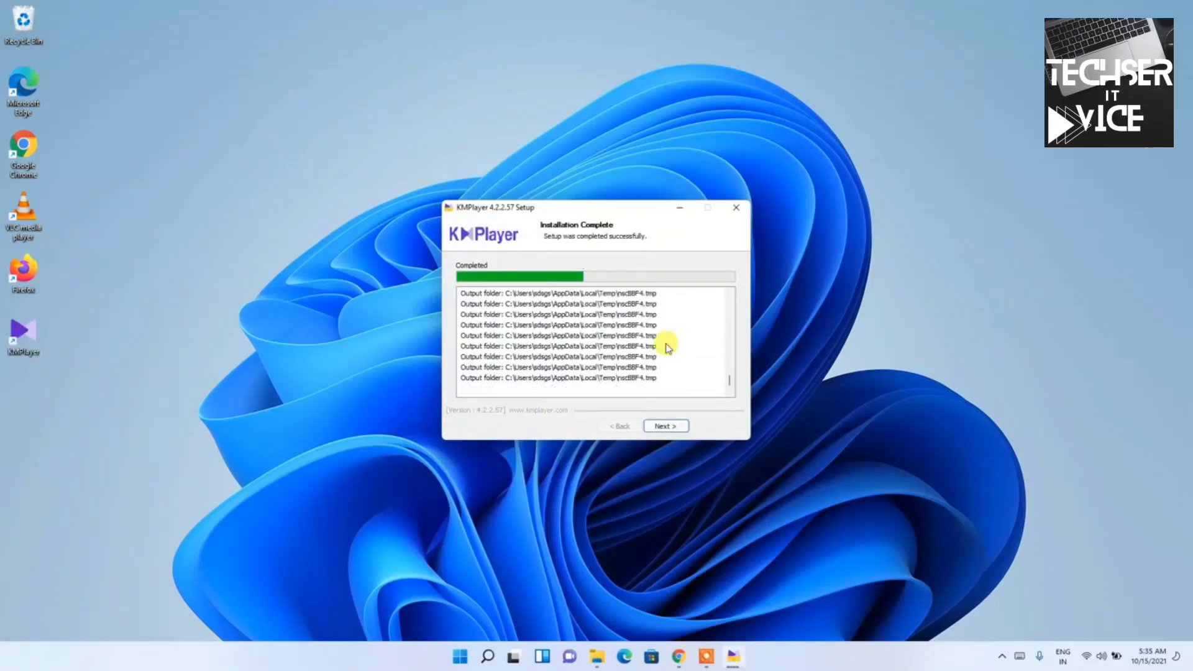
- Advance past the Installation Complete page and finish the KMPlayer 64X setup
{"action": "left_click", "coordinate": [664, 427]}
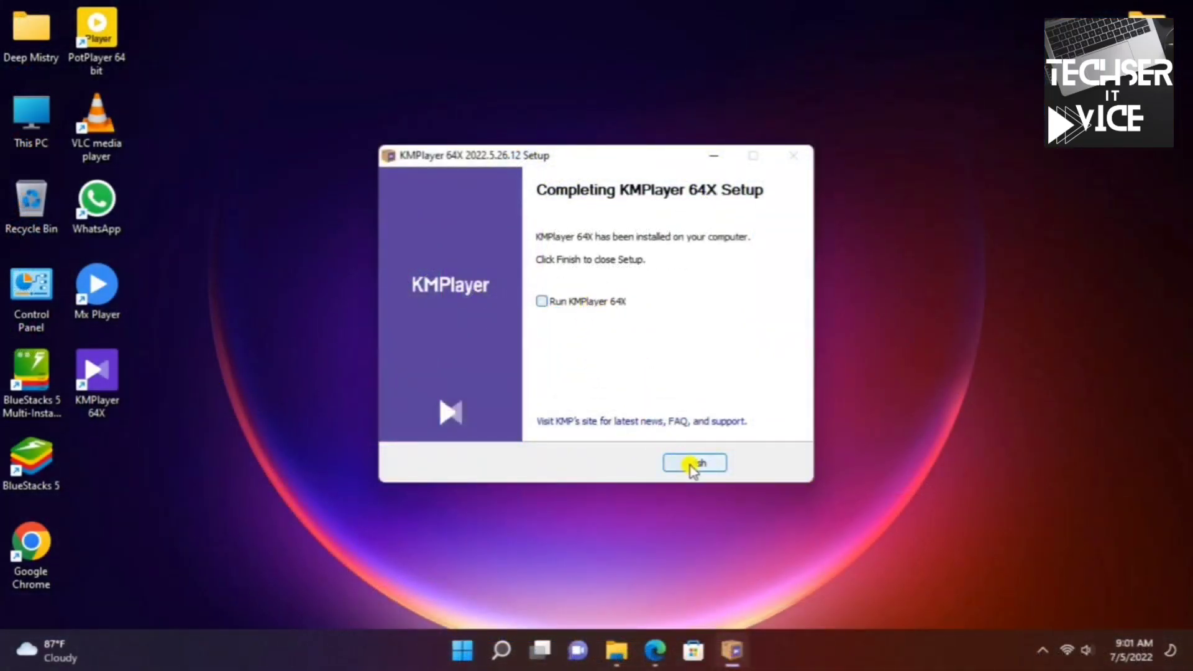
{"action": "left_click", "coordinate": [694, 464]}
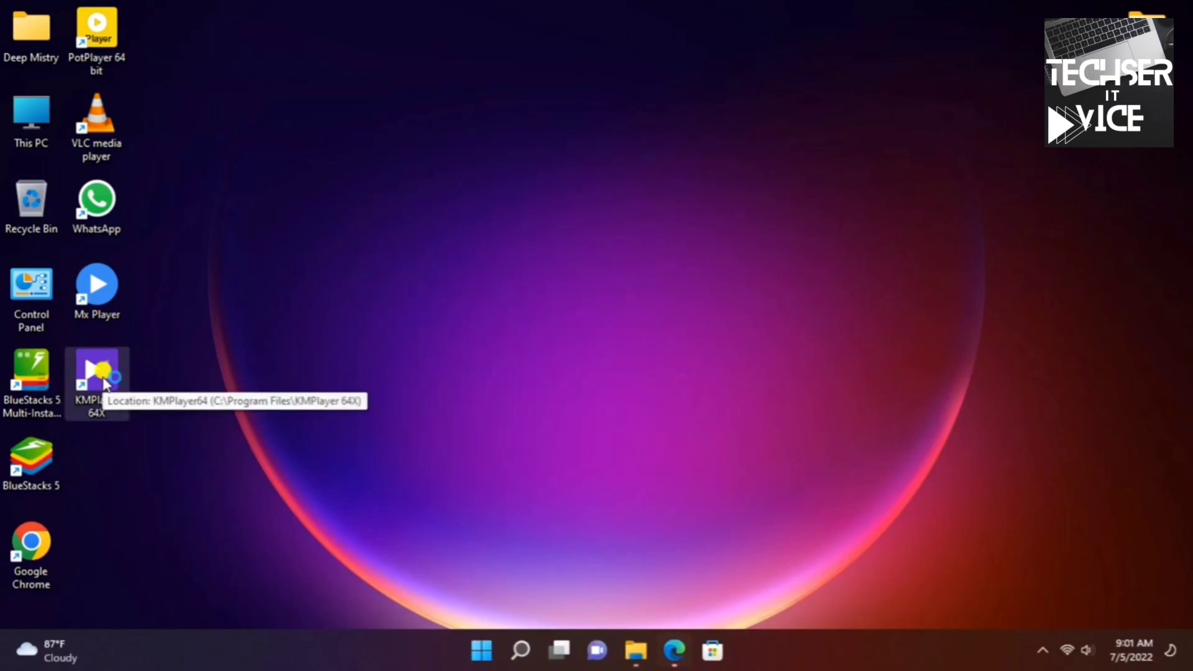
- Launch KMPlayer 64X from the desktop and choose File > Open Directory
{"action": "double_click", "coordinate": [95, 373]}
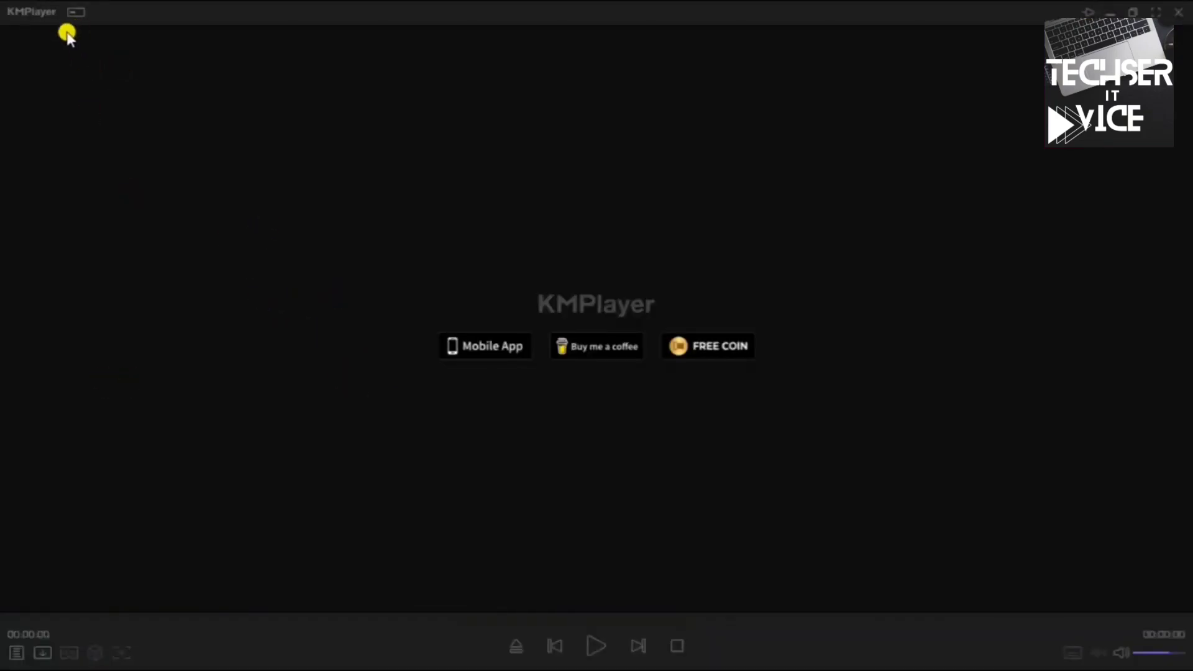
{"action": "left_click", "coordinate": [73, 12]}
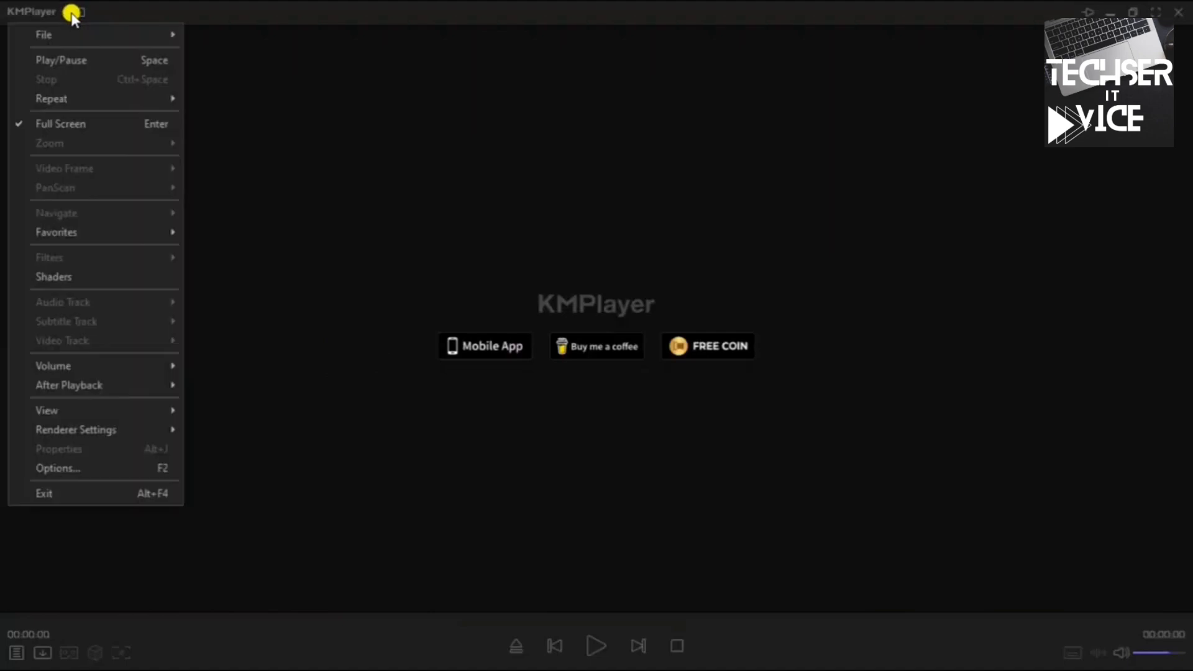
{"action": "left_click", "coordinate": [43, 34]}
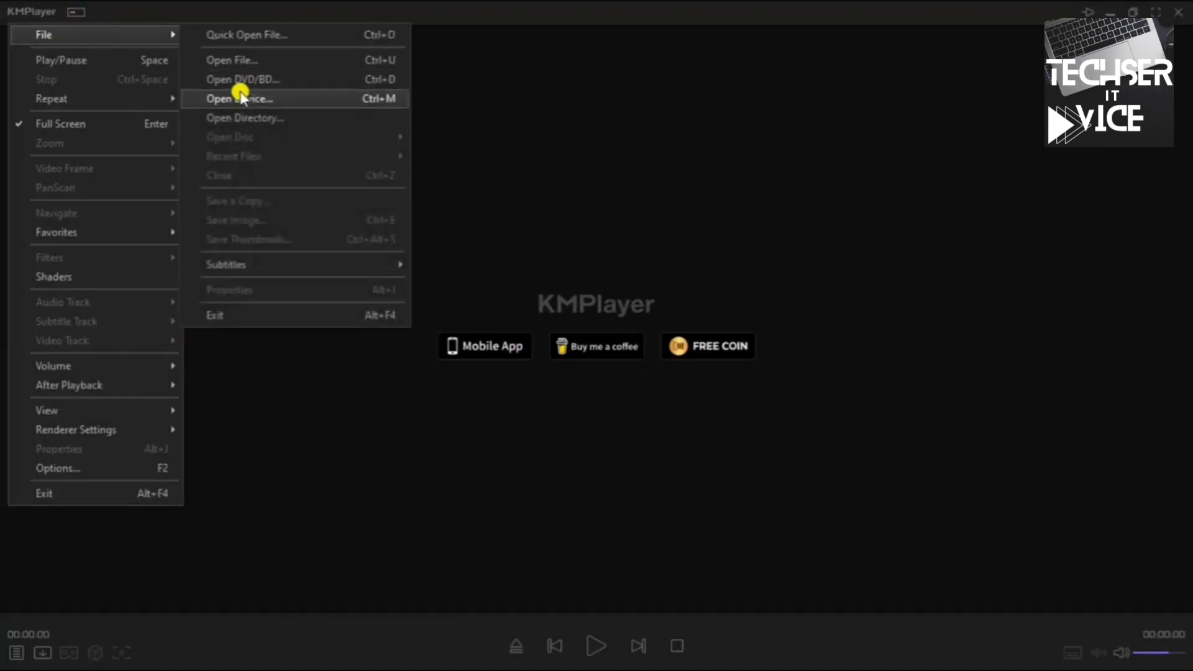
{"action": "mouse_move", "coordinate": [250, 118]}
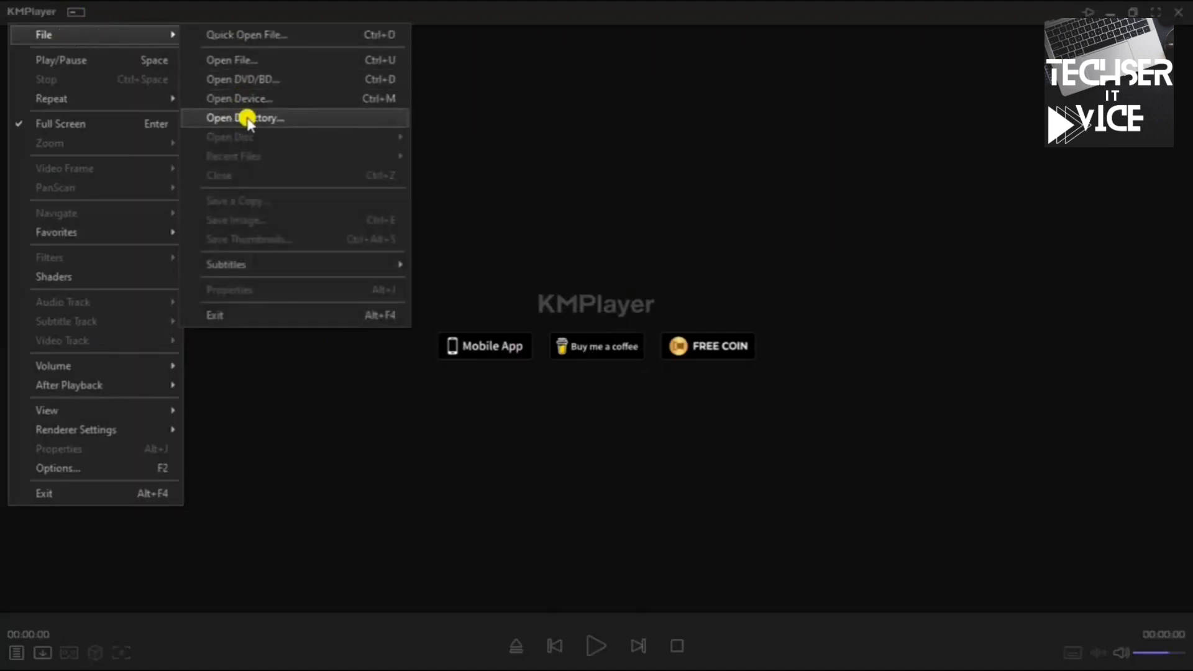
{"action": "left_click", "coordinate": [245, 118]}
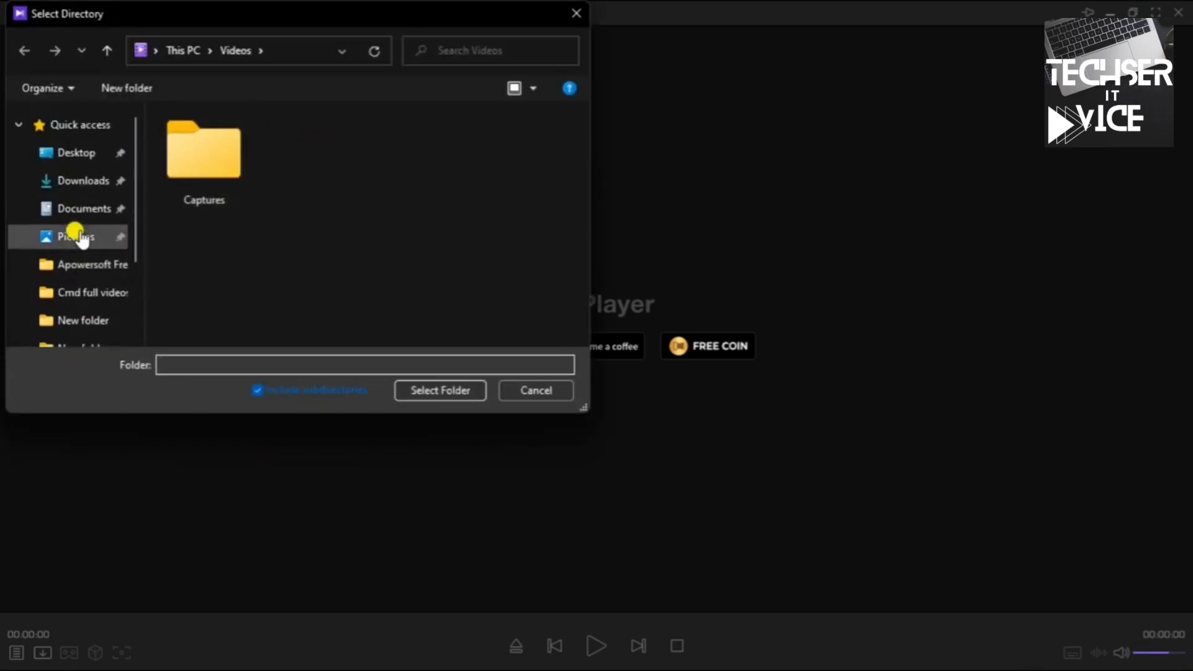
- Select This PC › Videos as the directory in the Select Directory dialog
{"action": "scroll", "scroll_direction": "down", "scroll_amount": 3}
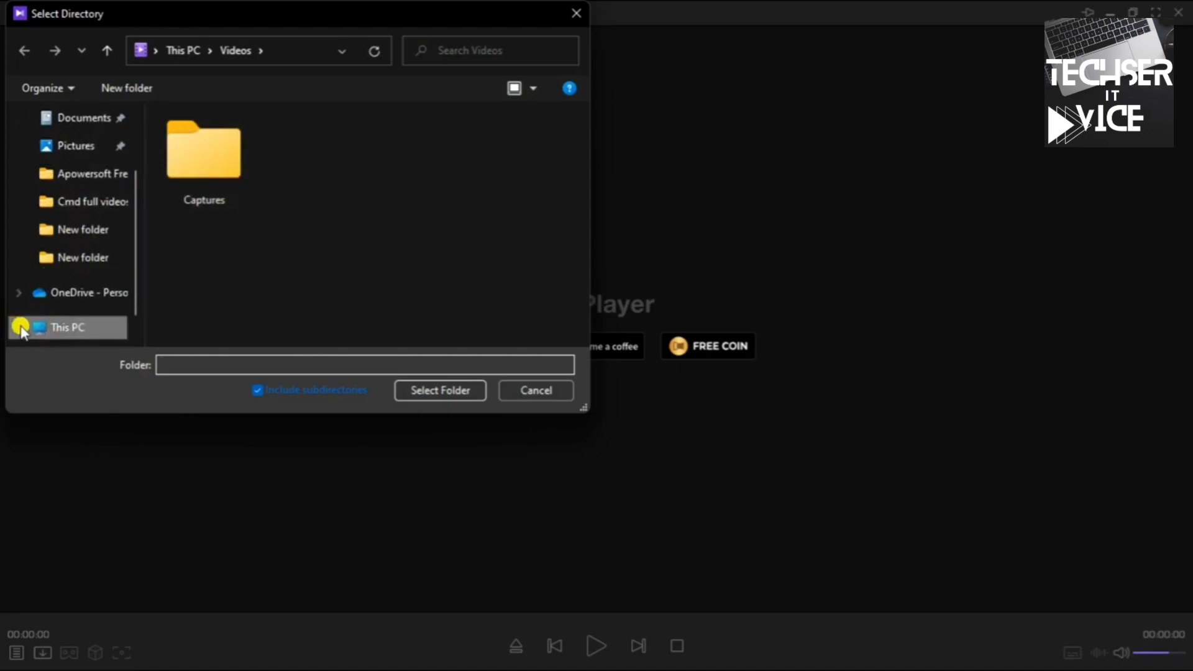
{"action": "left_click", "coordinate": [67, 328]}
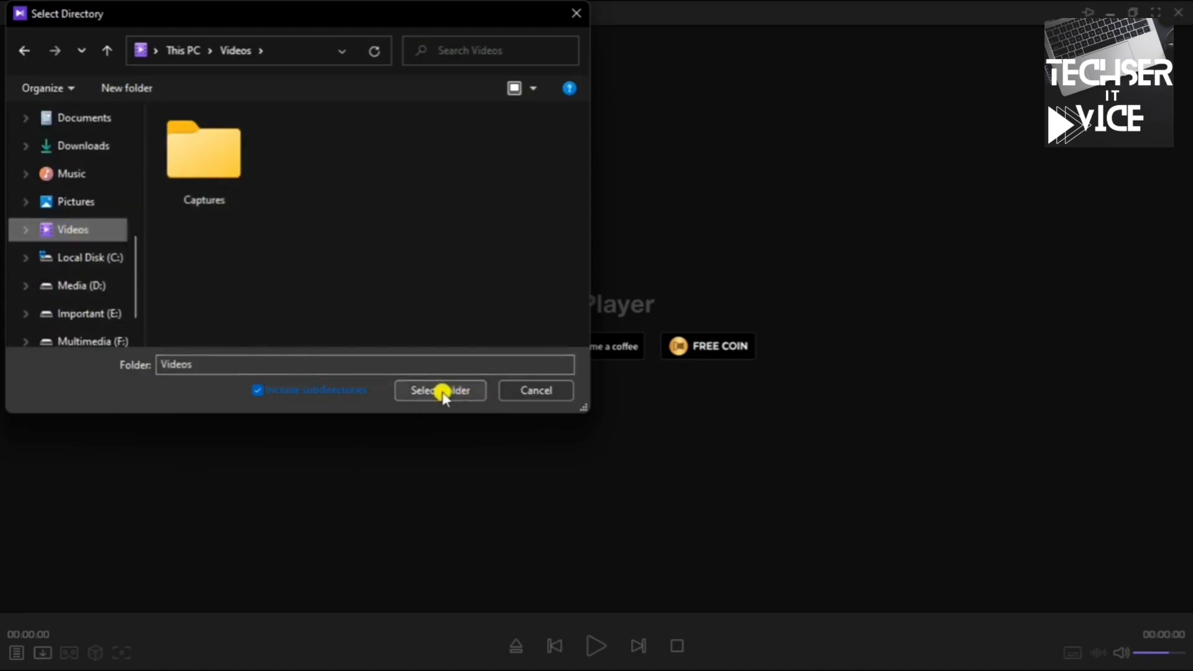
{"action": "left_click", "coordinate": [441, 390]}
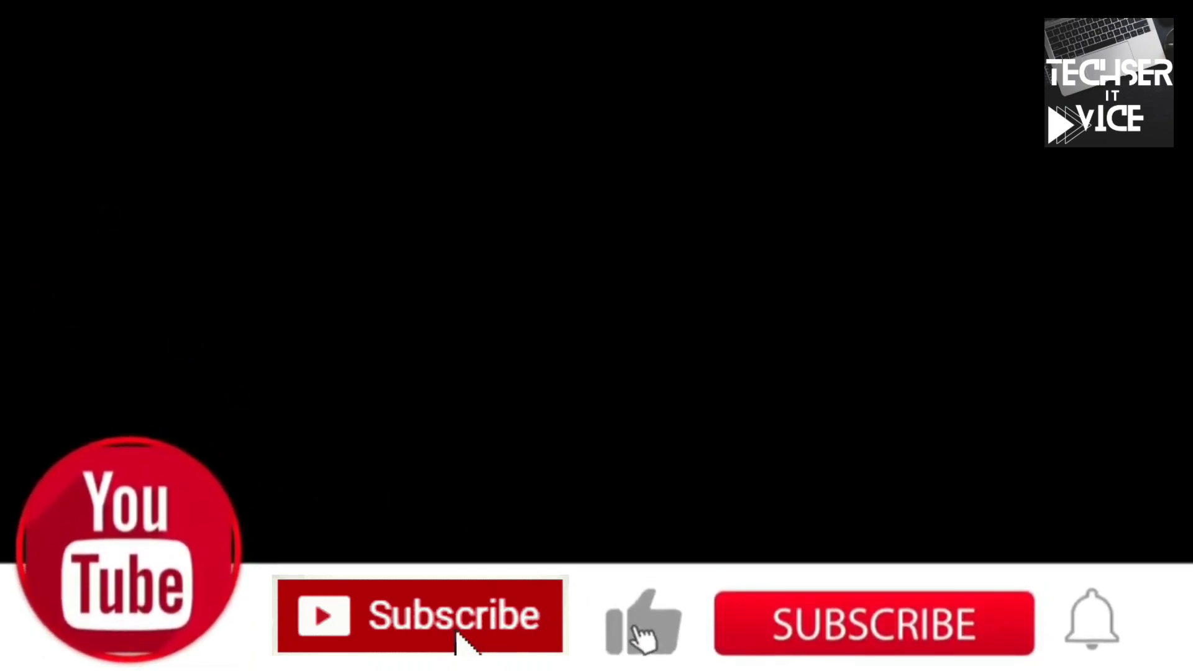
{"action": "left_click", "coordinate": [421, 617]}
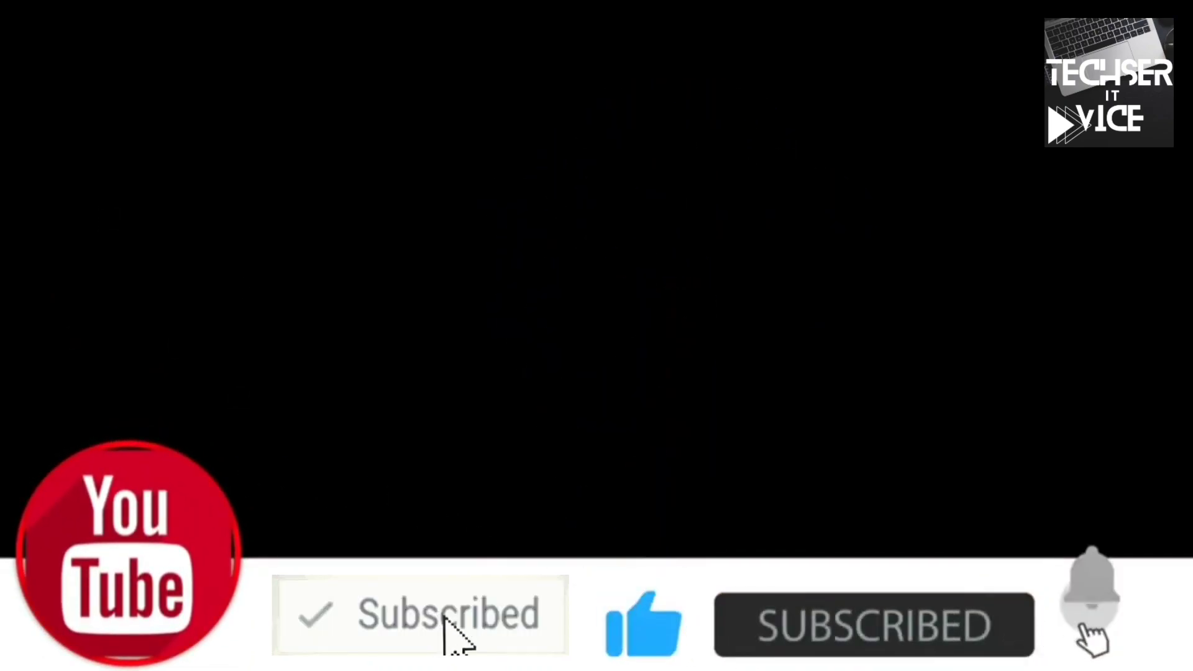